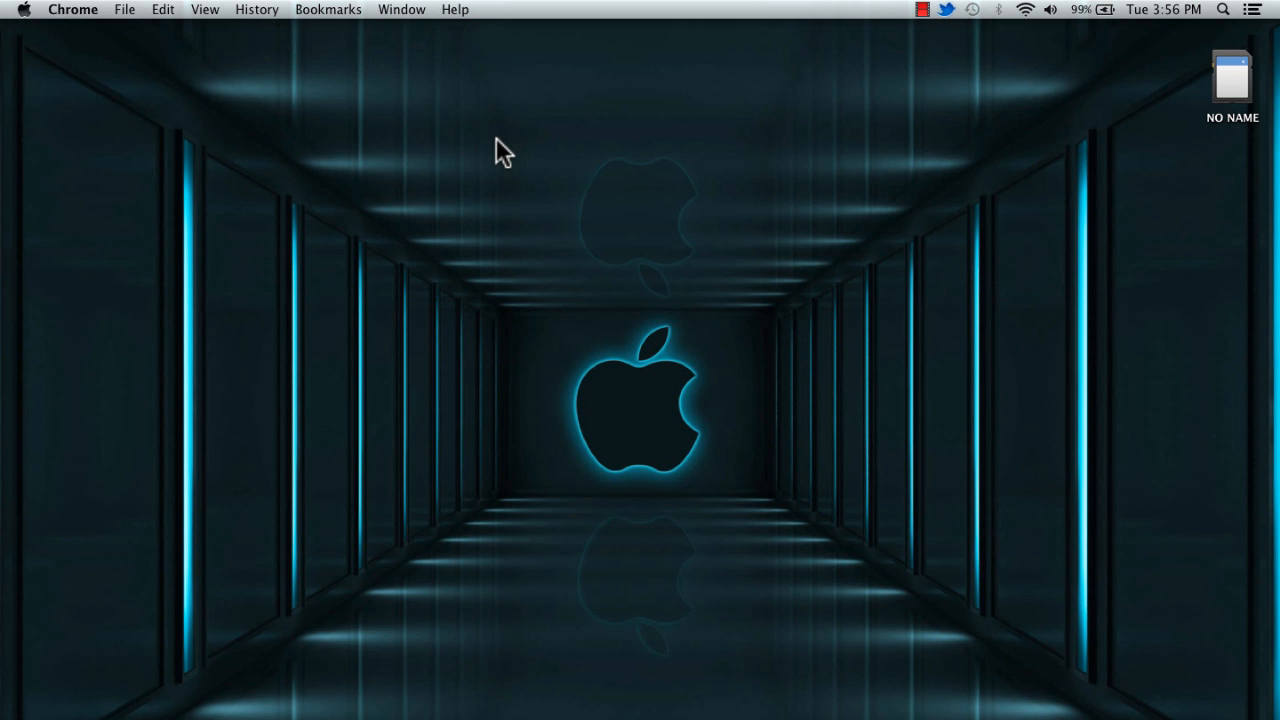
mouse_move(912, 272)
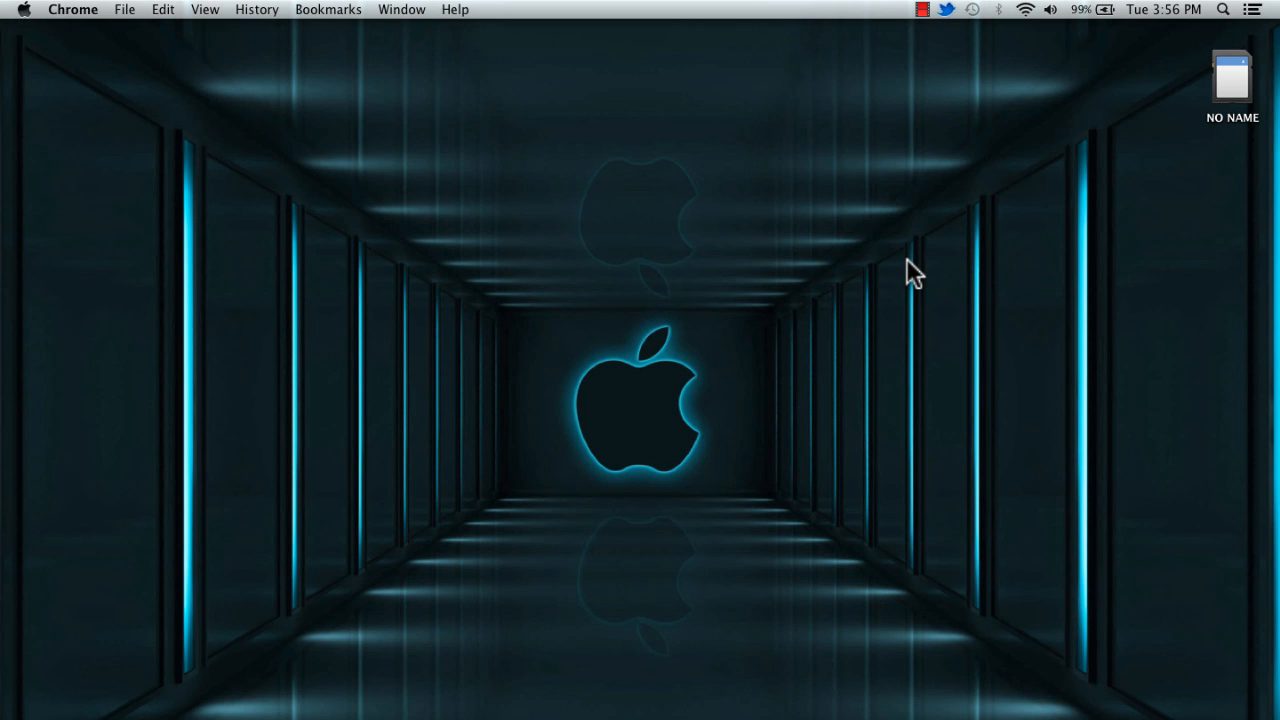
mouse_move(1004, 28)
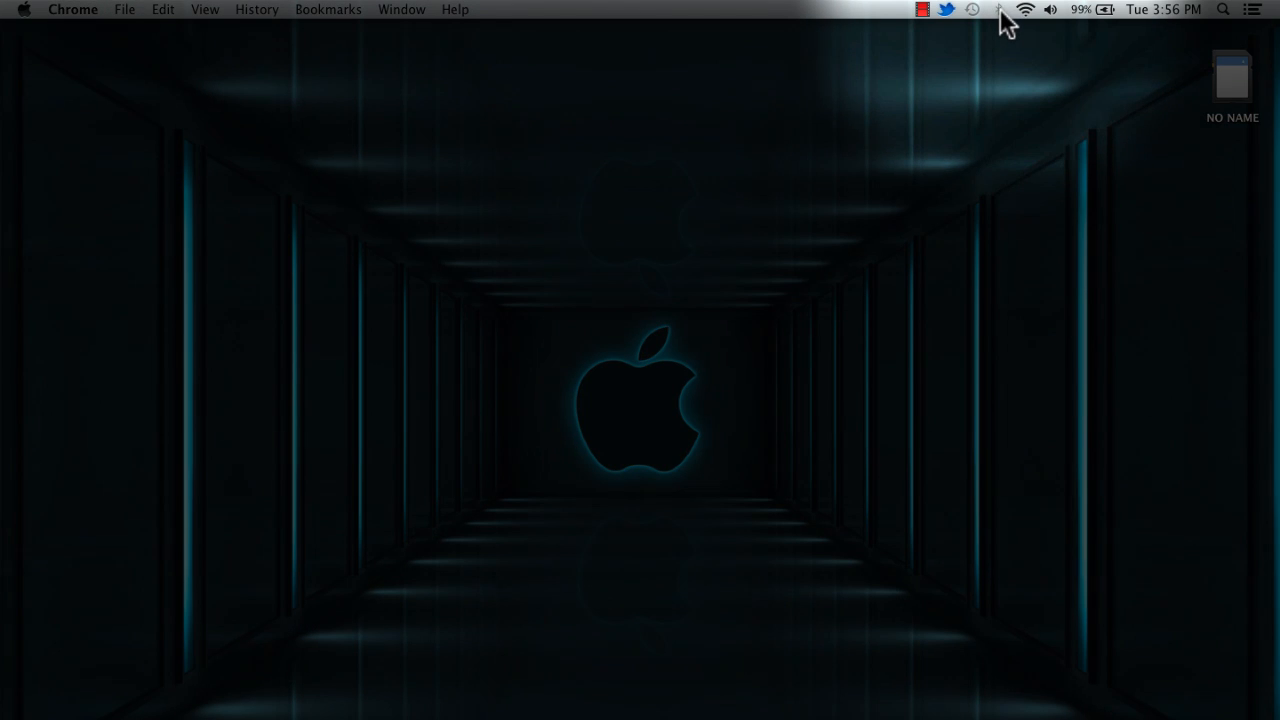
Step: Reach the Bluetooth preferences pane, which reports Bluetooth power off and no devices
left_click(1000, 8)
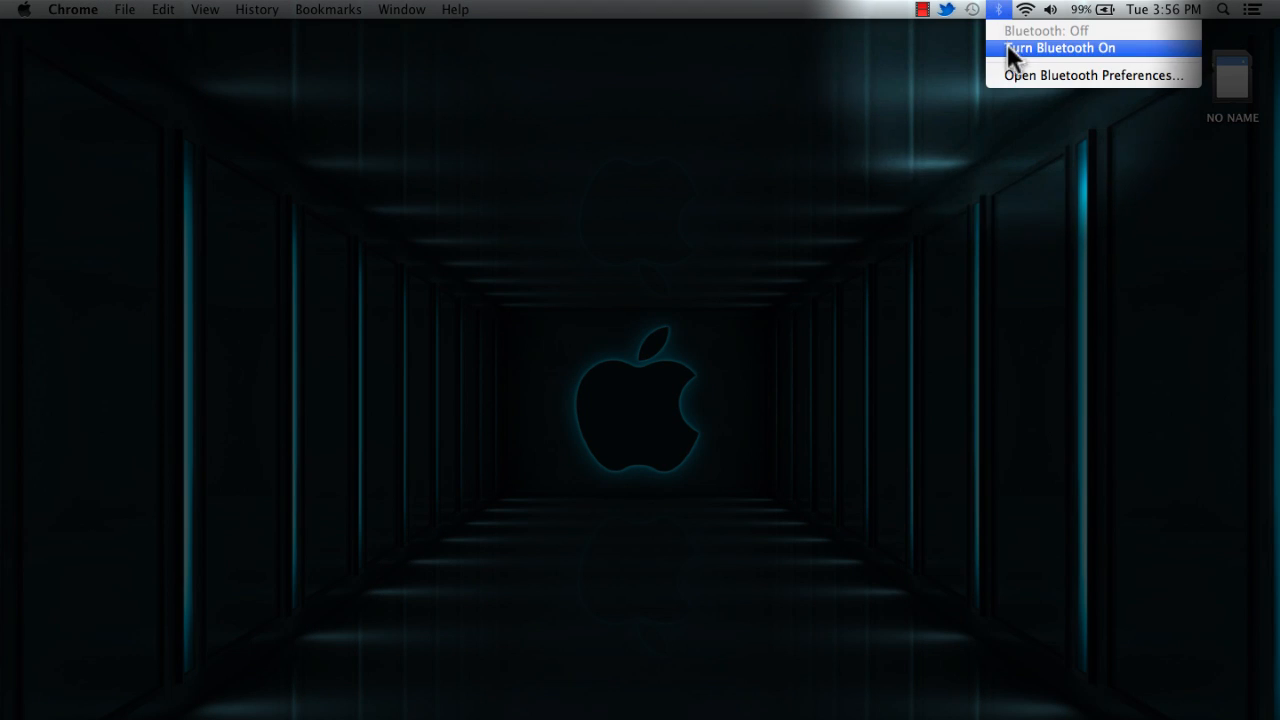
mouse_move(1100, 60)
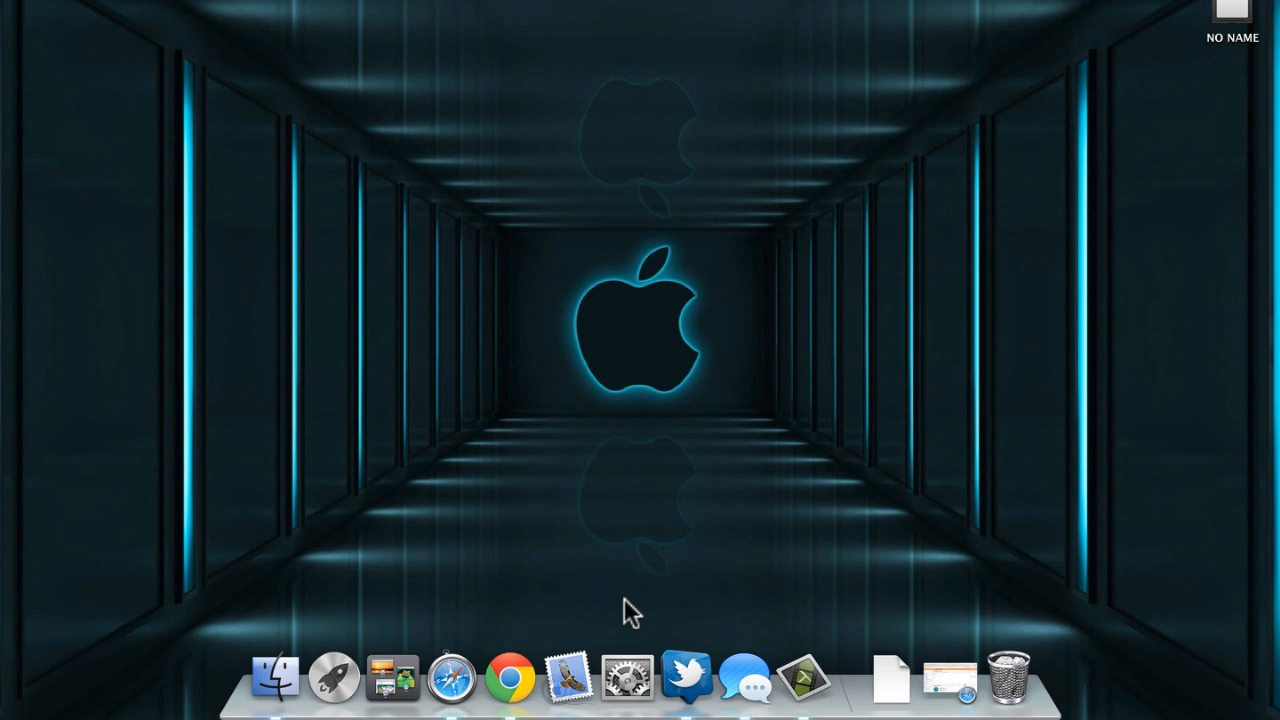
left_click(626, 676)
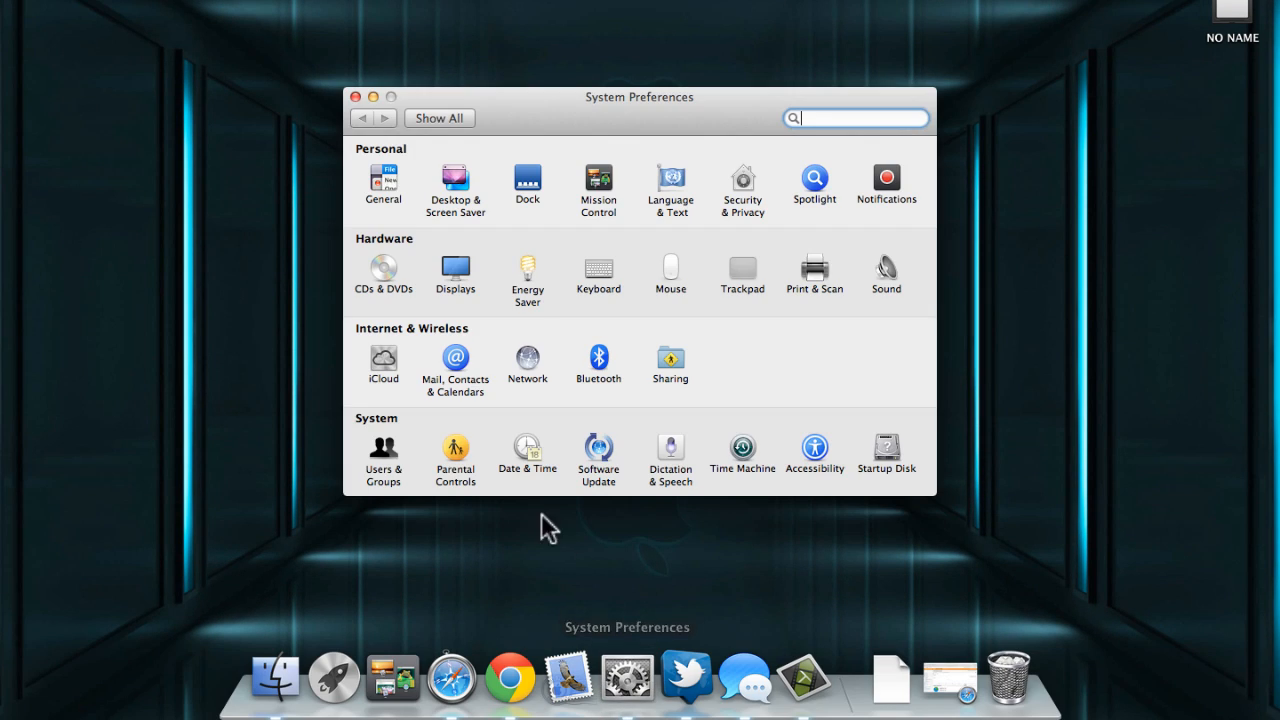
left_click(598, 356)
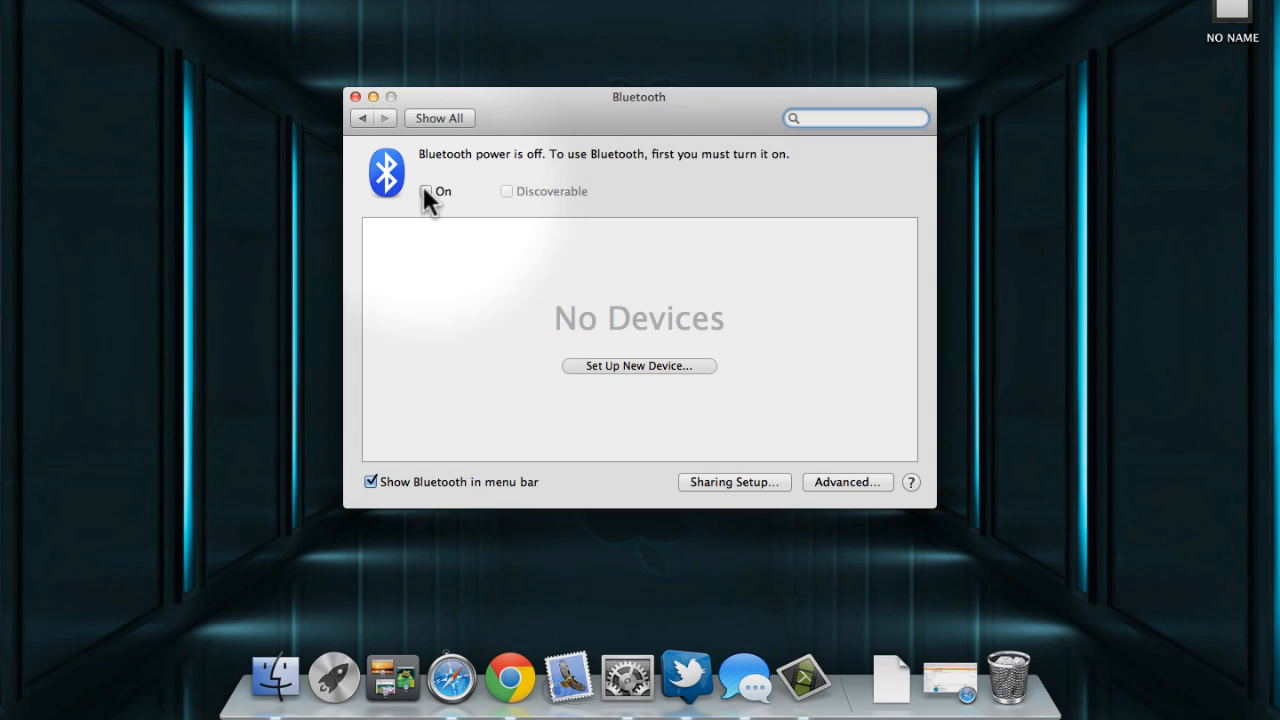
Step: Enable the On checkbox so Bluetooth power is switched on
left_click(424, 192)
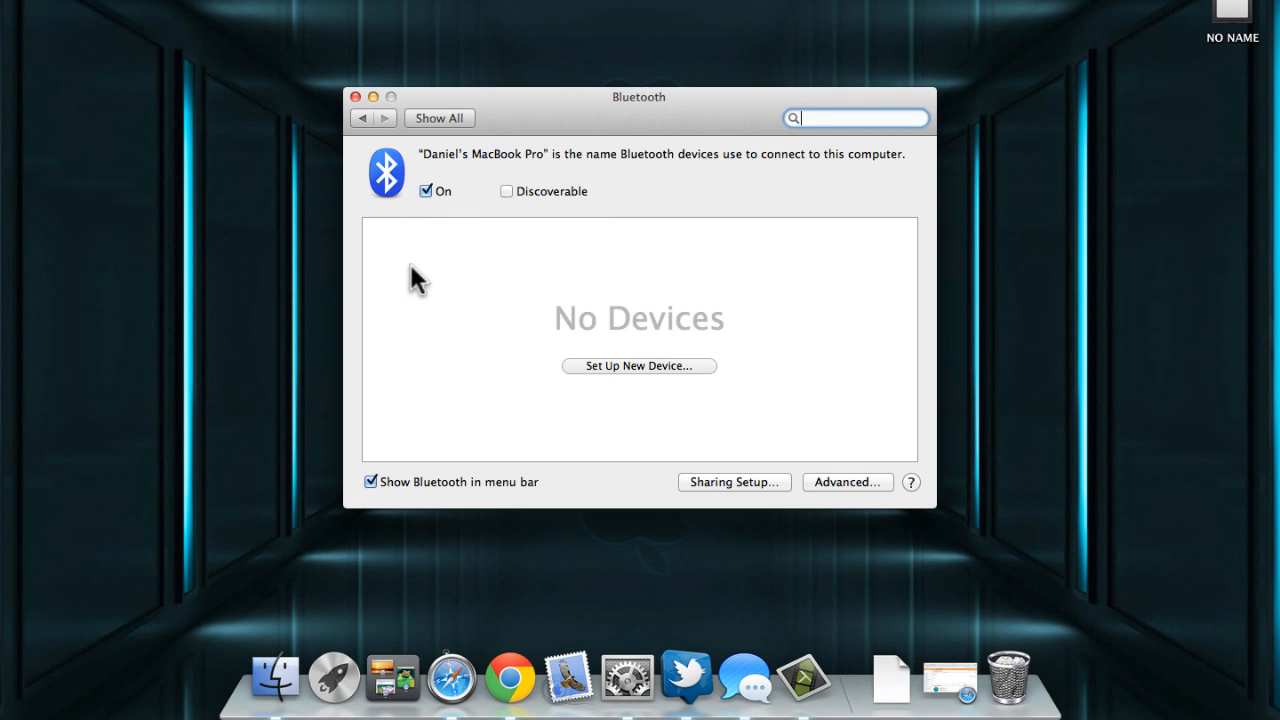
mouse_move(664, 380)
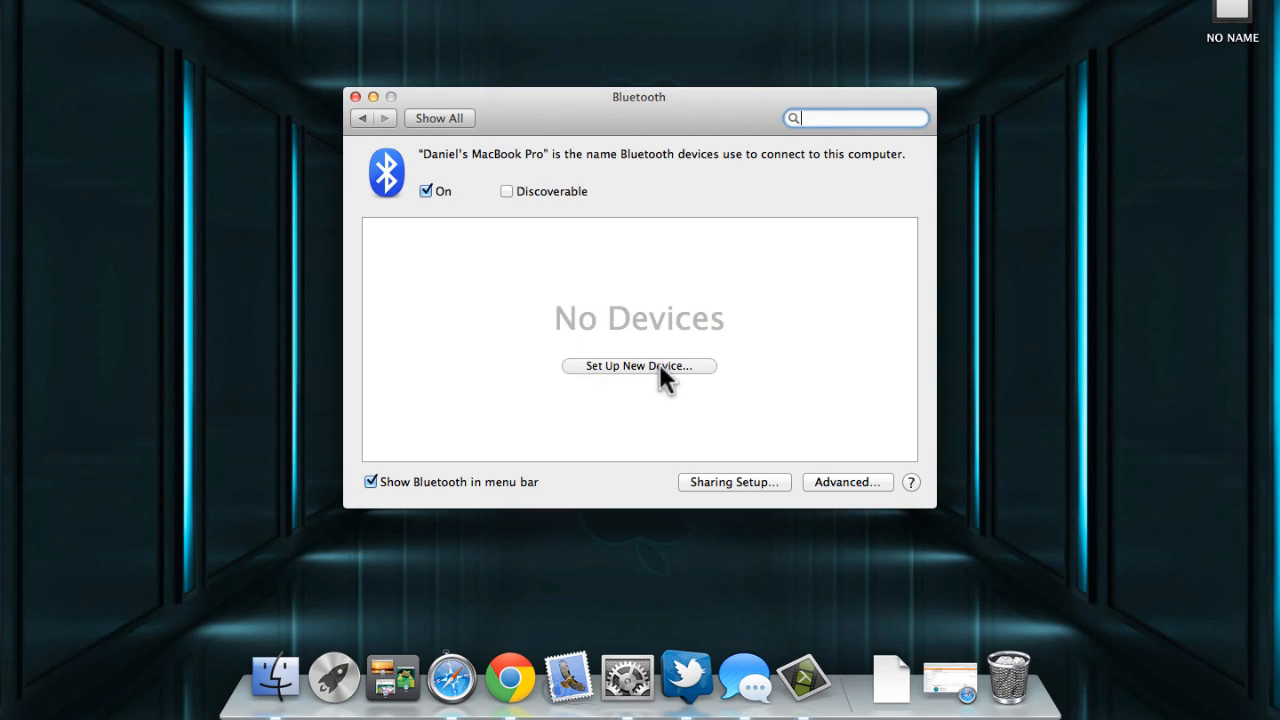
Step: Pair the discovered mouse via Set Up New Device so it shows Connected, then quit the assistant
left_click(640, 364)
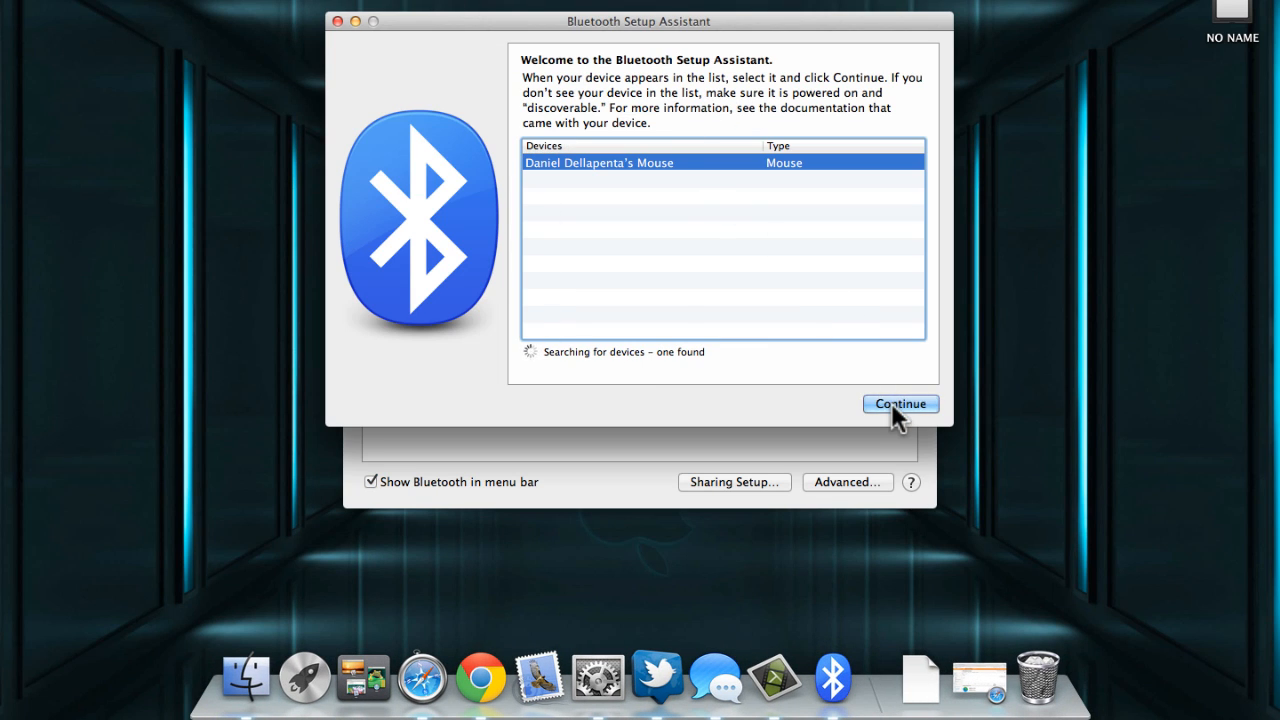
left_click(900, 404)
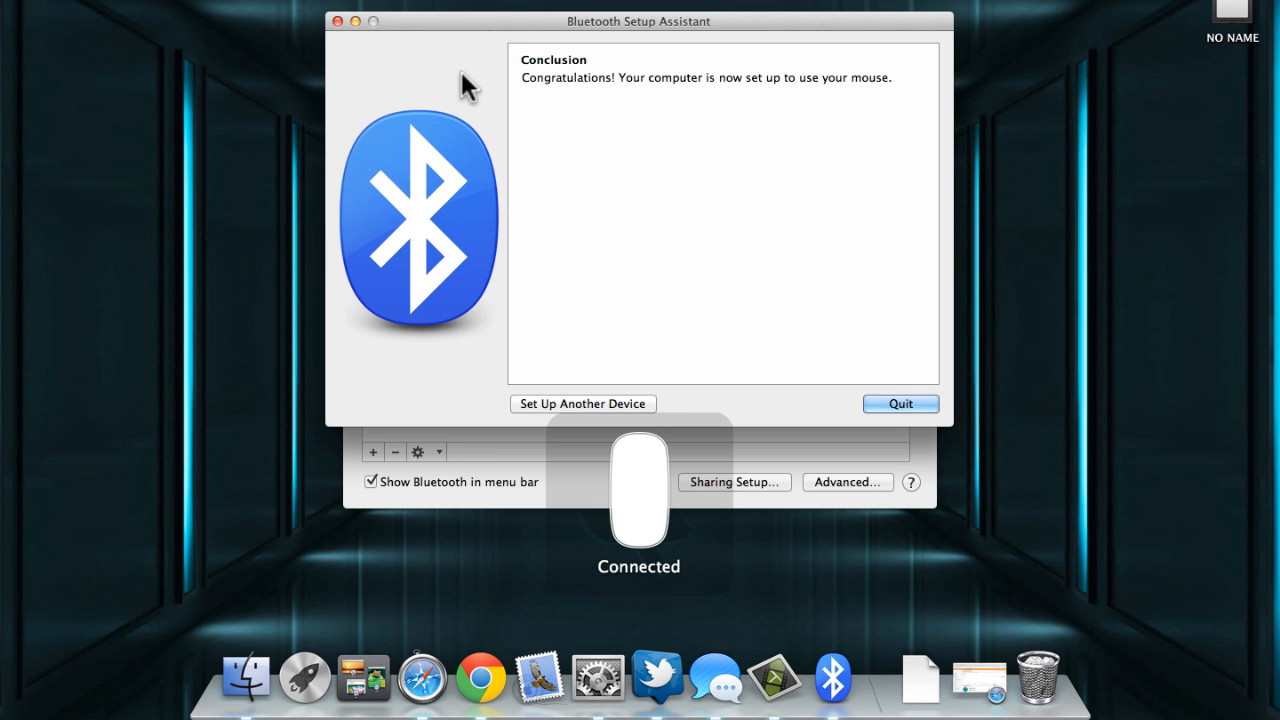
mouse_move(676, 530)
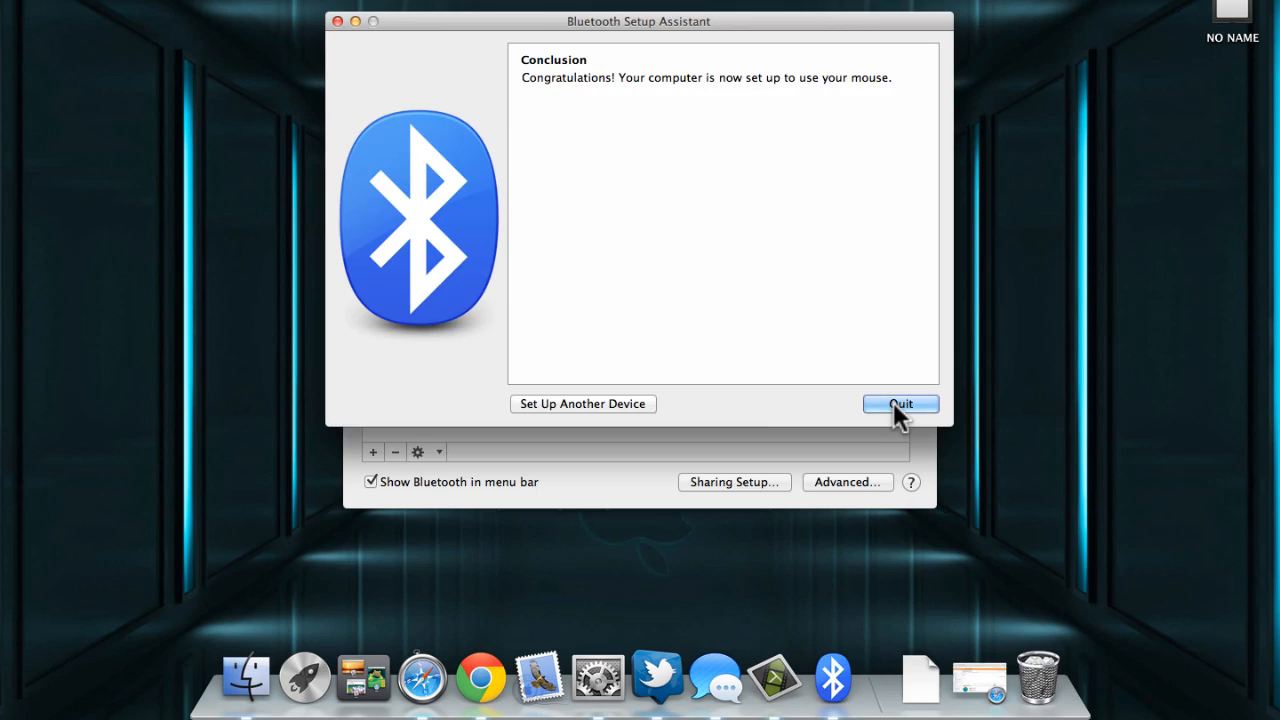
left_click(900, 404)
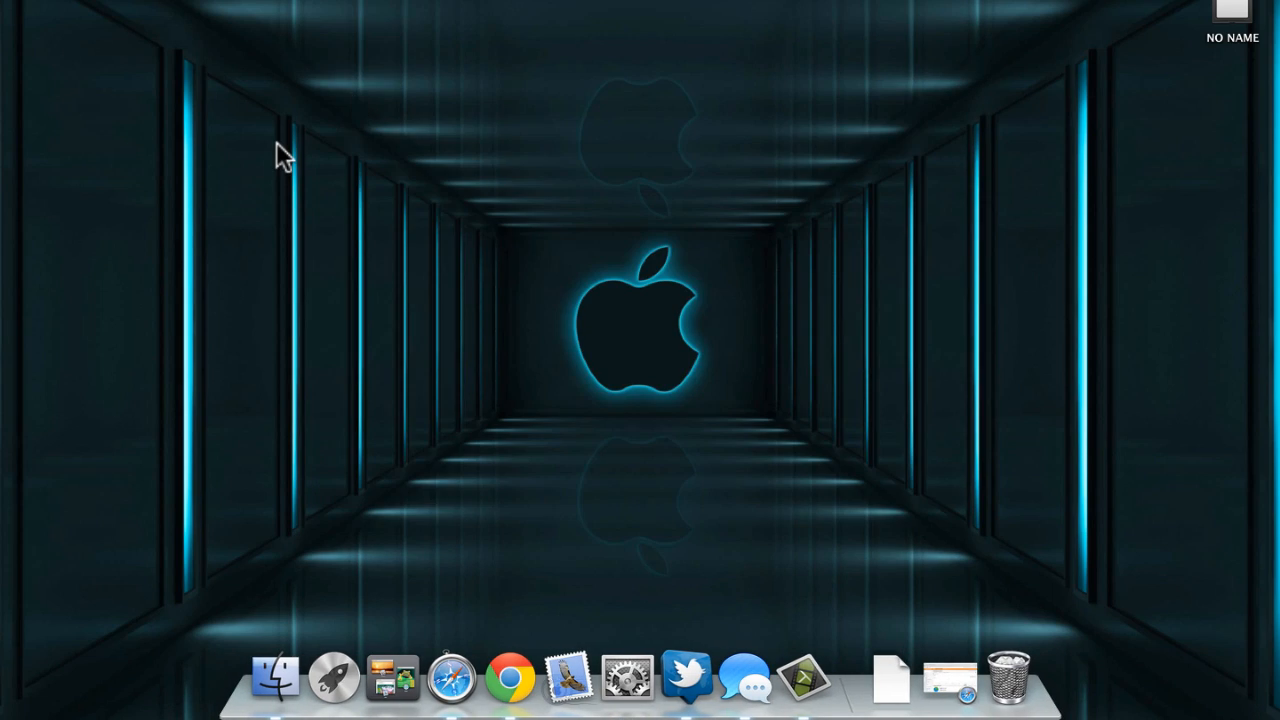